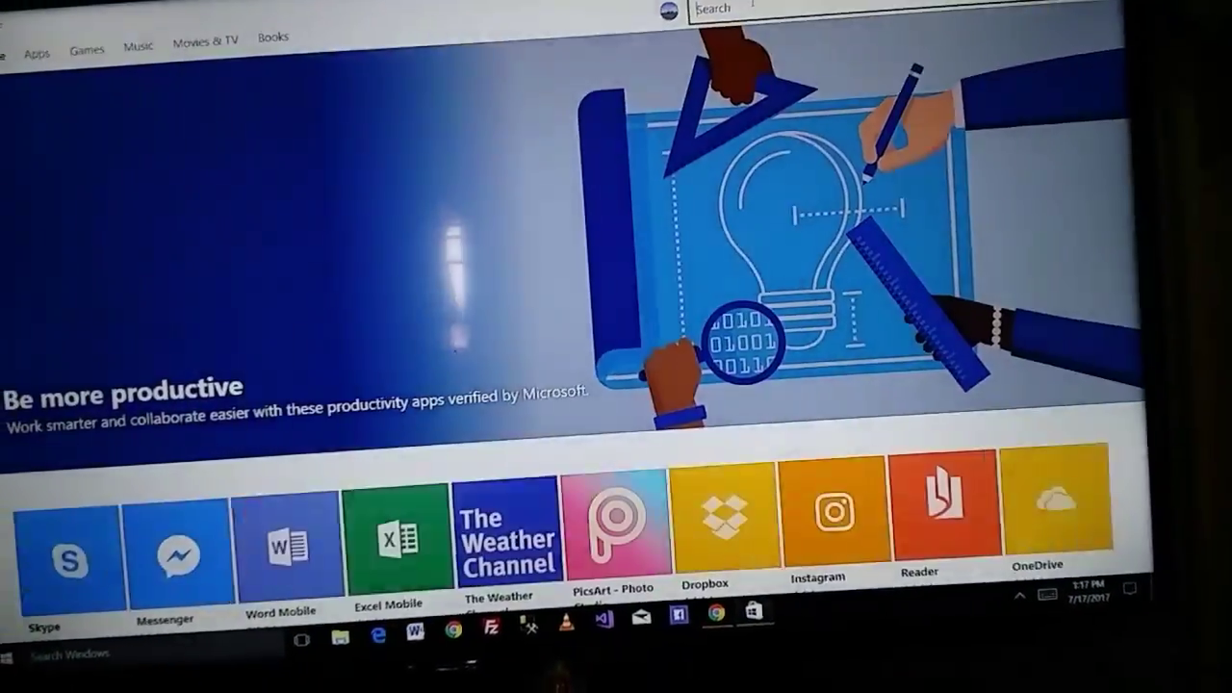
Search the Microsoft Store for 'kodi' and choose the Kodi app suggestion
type("kodi")
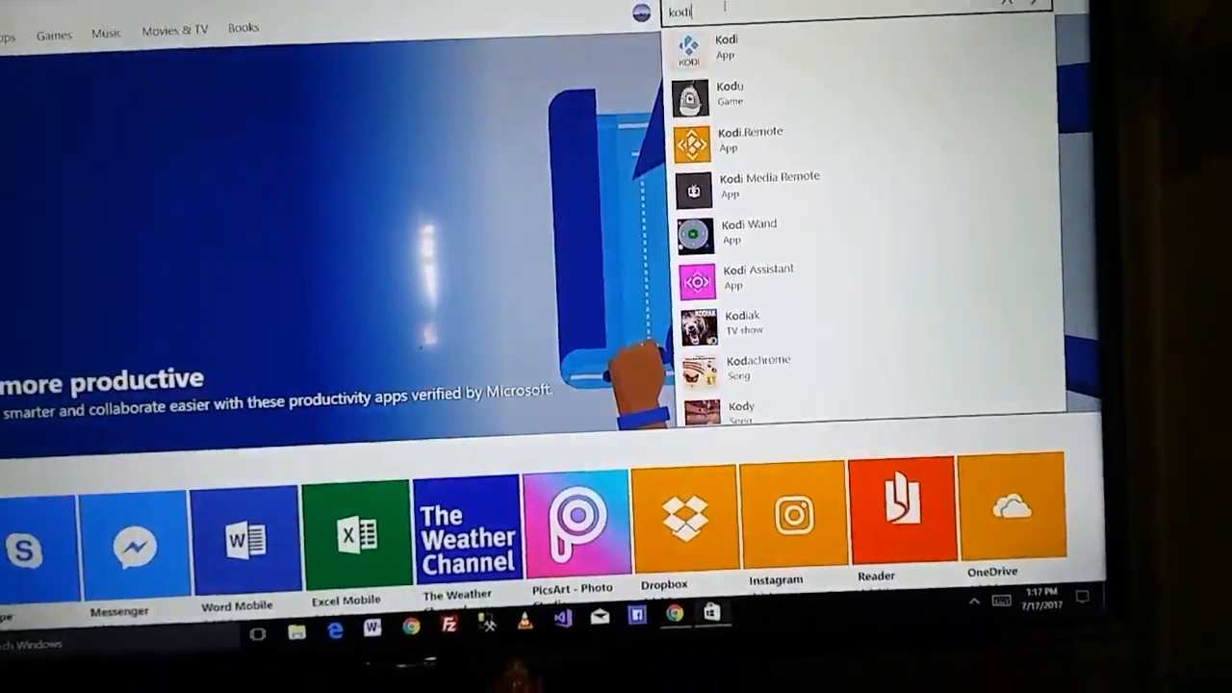
left_click(724, 47)
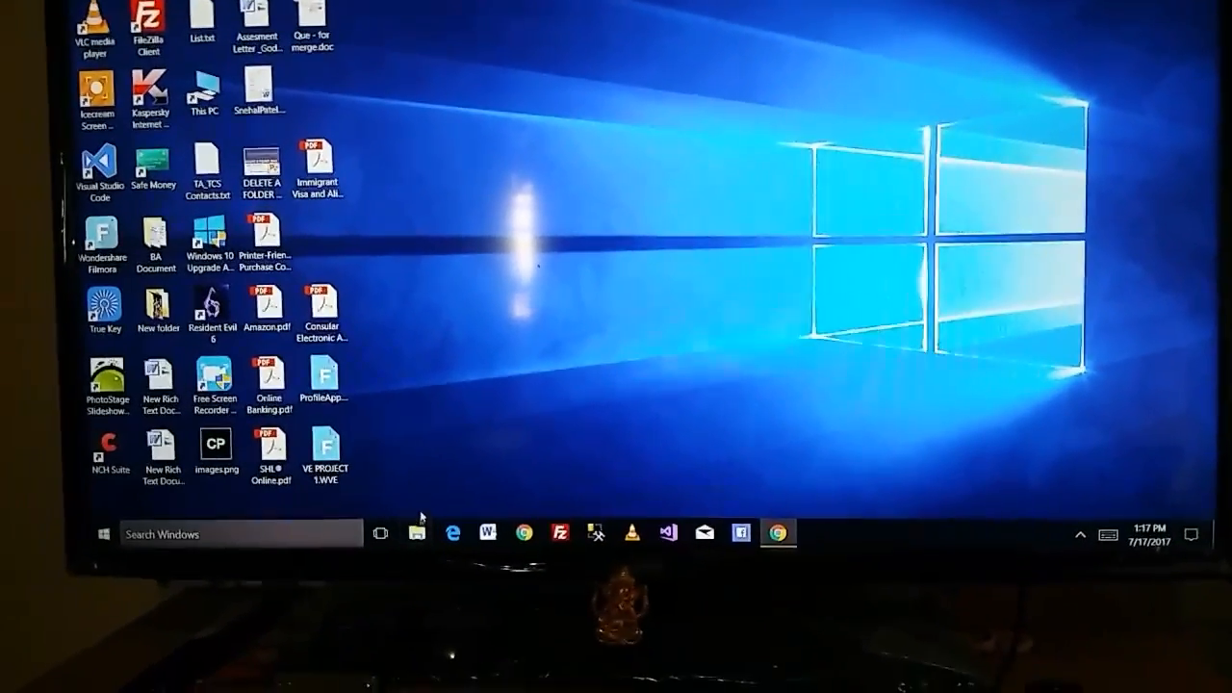
Browse File Explorer to C: > Movies > English > Avatar 2009 3D, showing its mp4 file
left_click(416, 531)
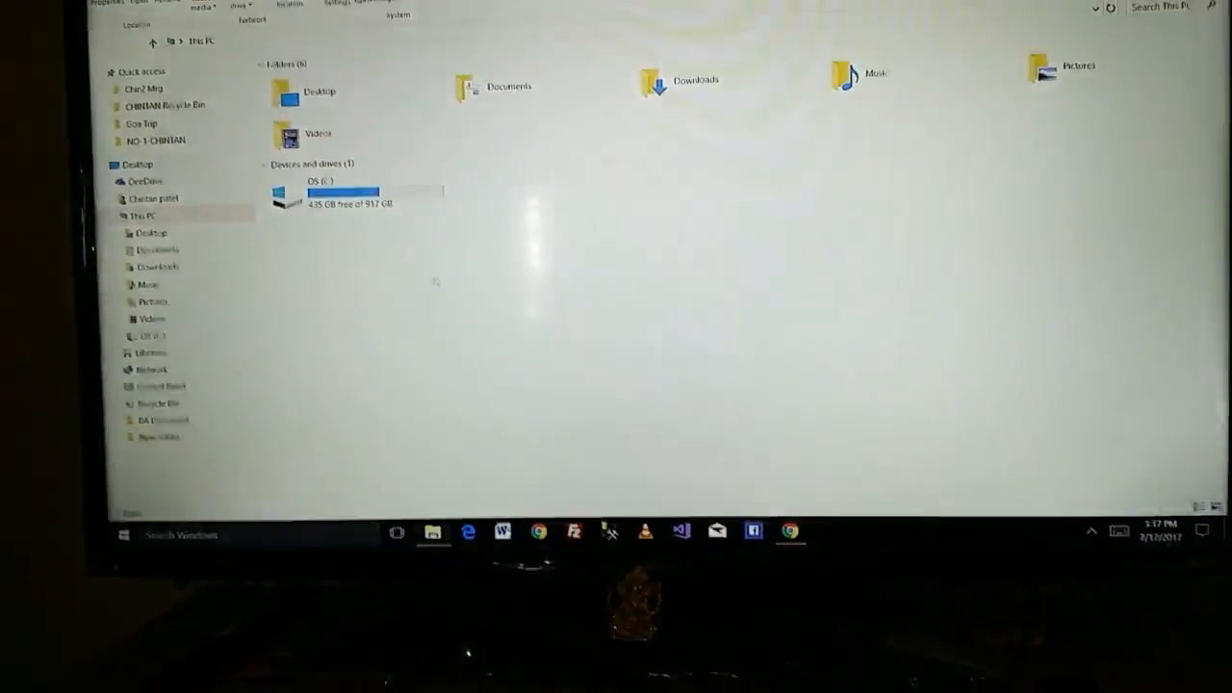
double_click(318, 193)
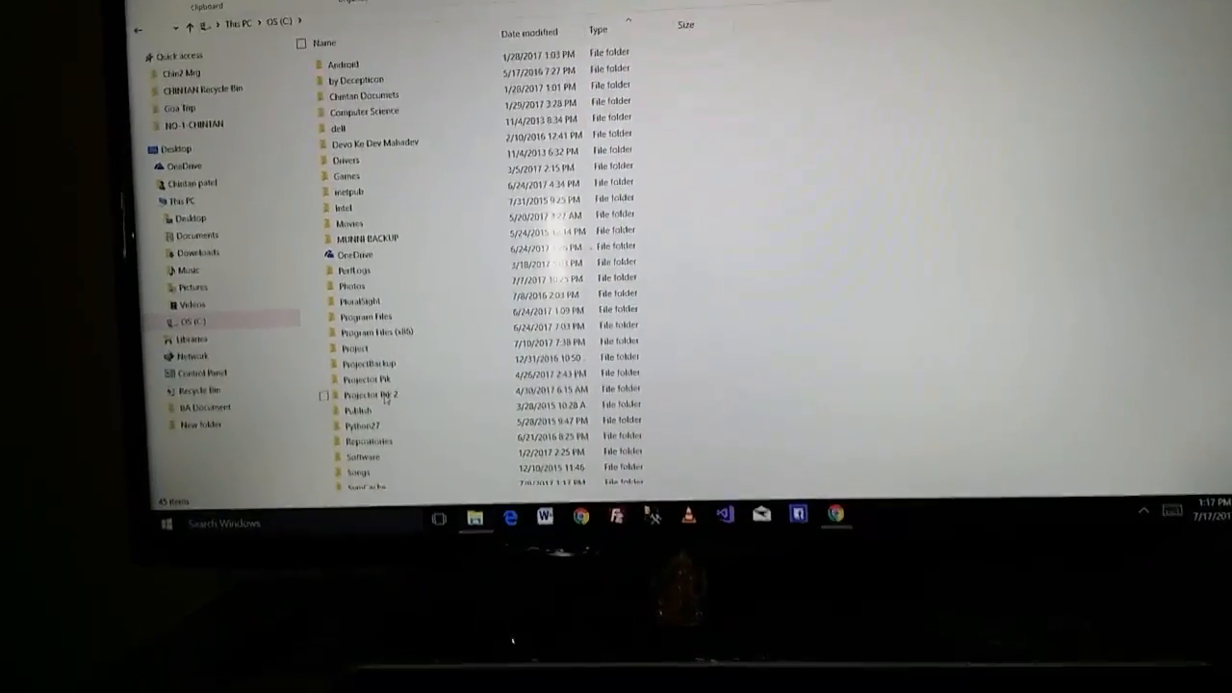
double_click(343, 223)
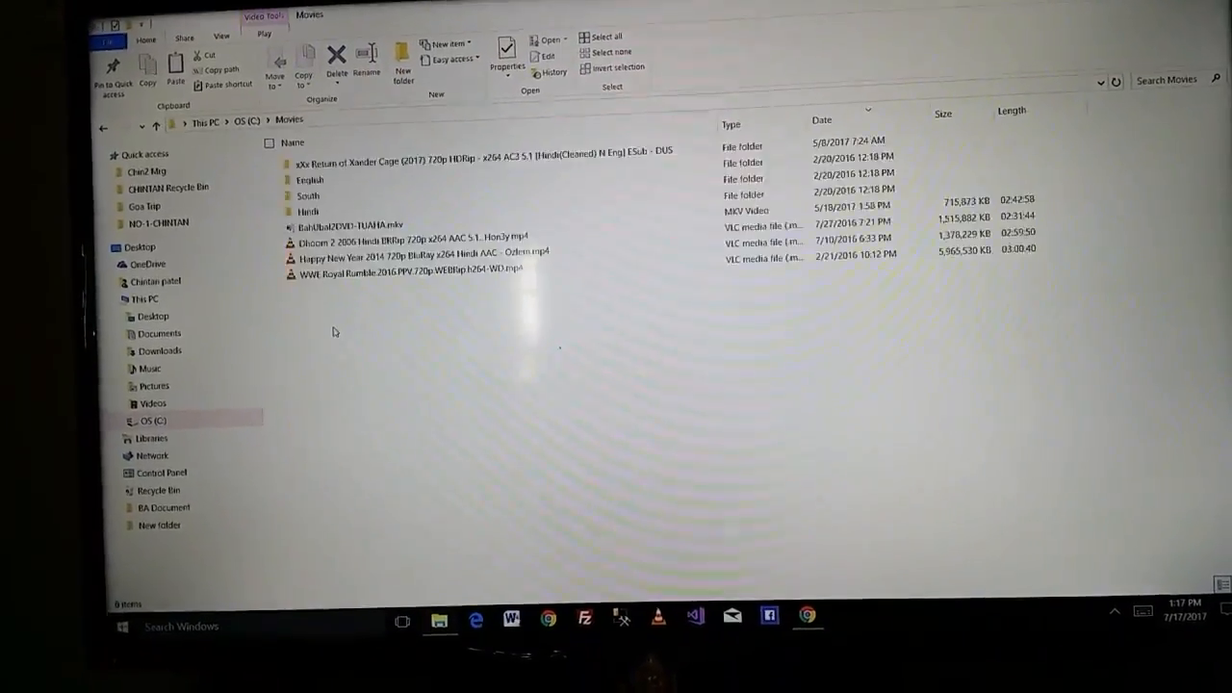
double_click(308, 179)
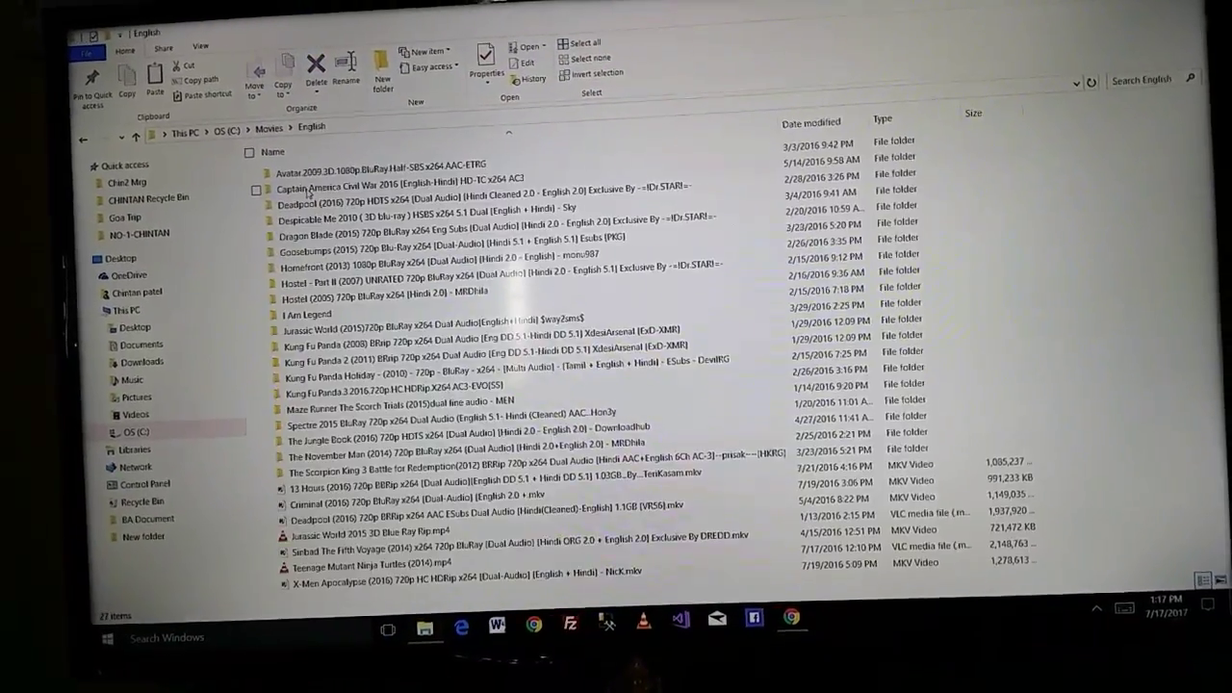
double_click(385, 166)
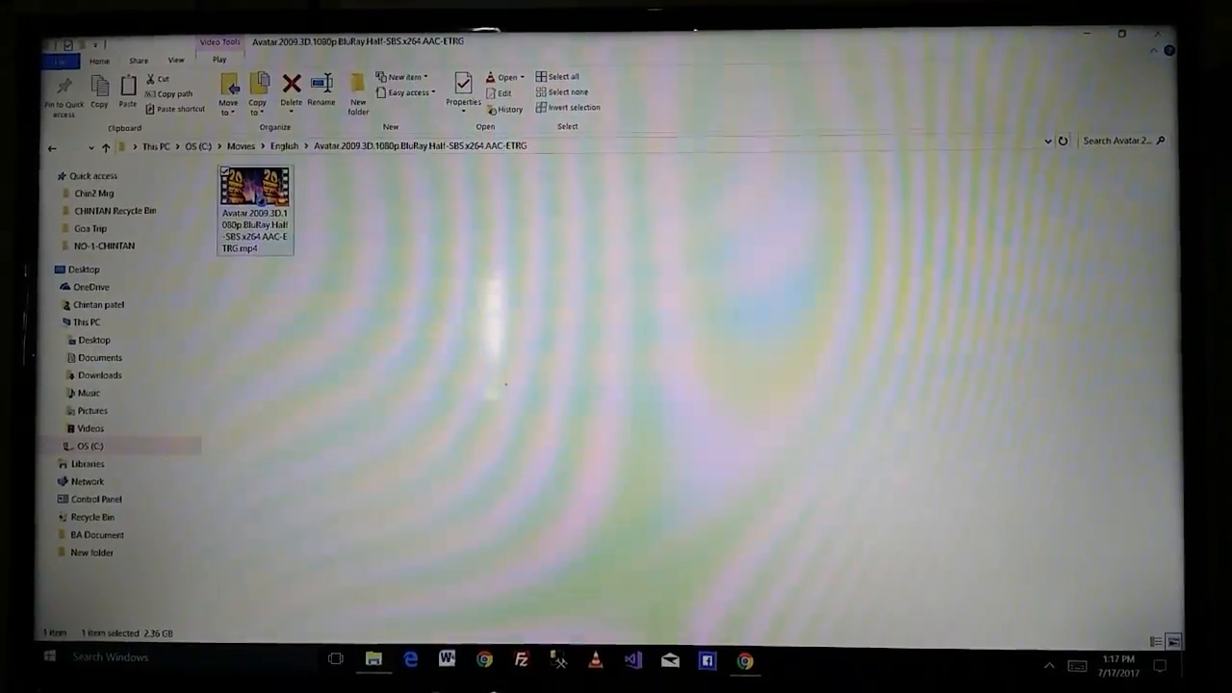
right_click(254, 208)
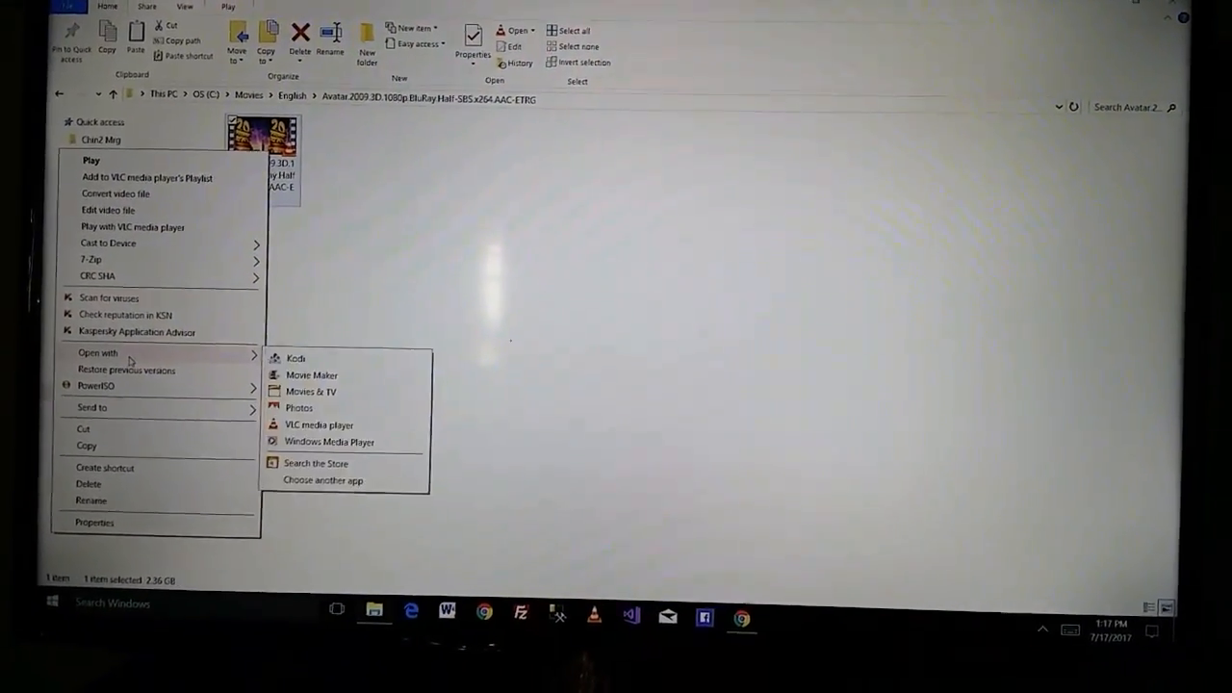
left_click(320, 425)
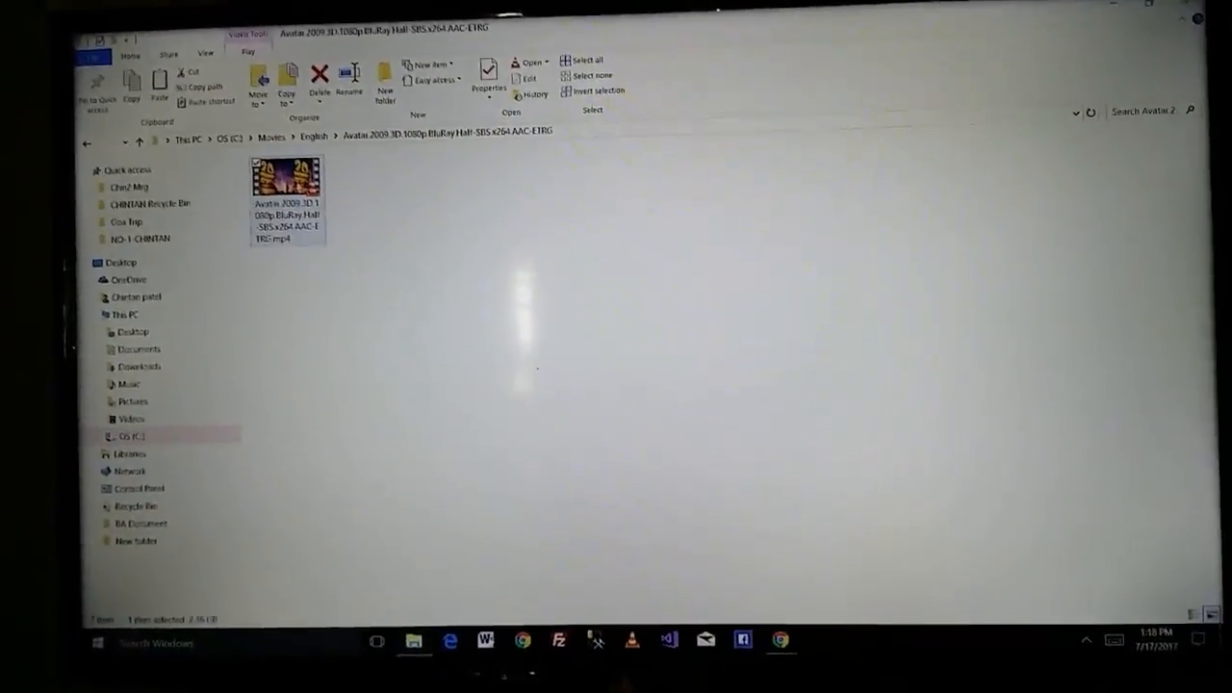
Send the Avatar mp4 to Kodi via the file's Open with > Kodi action
right_click(287, 196)
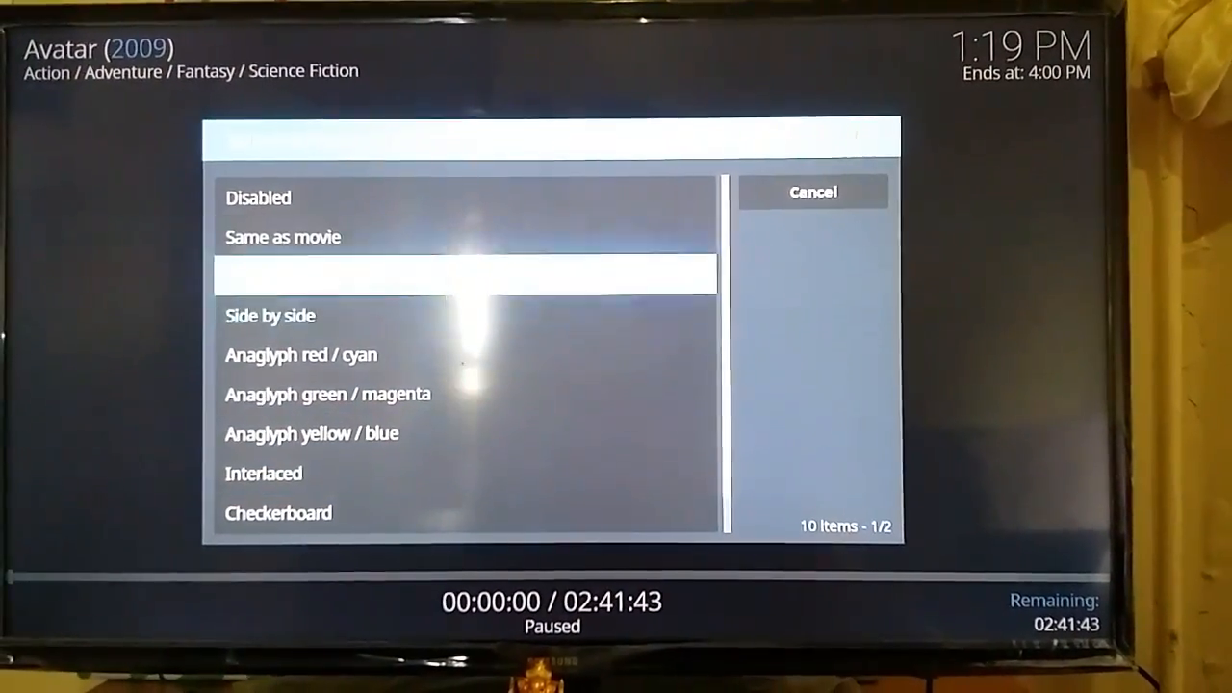
Choose Anaglyph red / cyan in Kodi's stereoscopic mode list and start playback
scroll("up", 3)
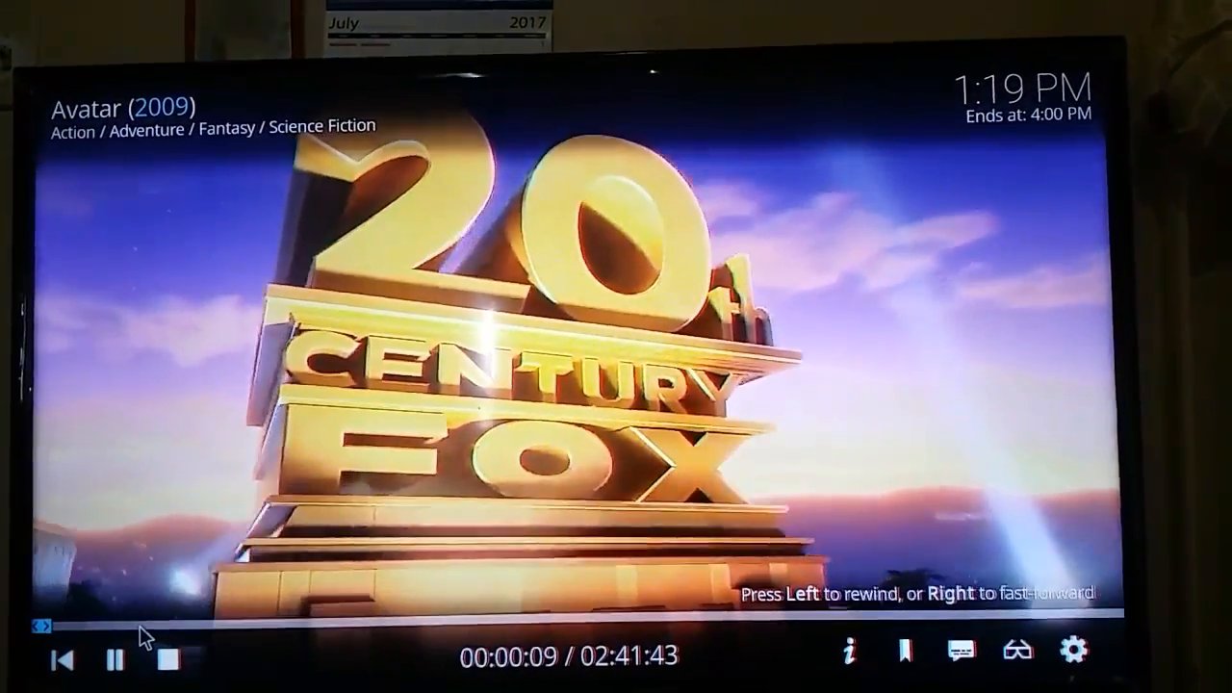
Skip Avatar ahead to about 28 minutes with the Right arrow, still in red/cyan anaglyph
key("Right")
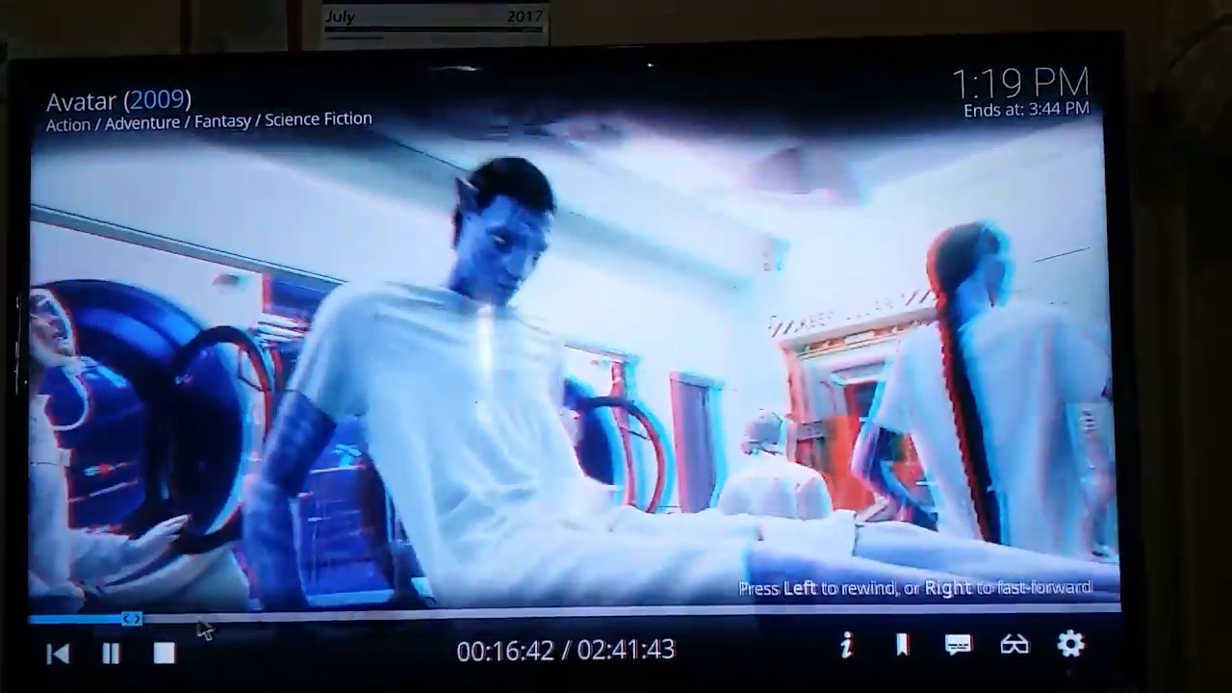
key("Right")
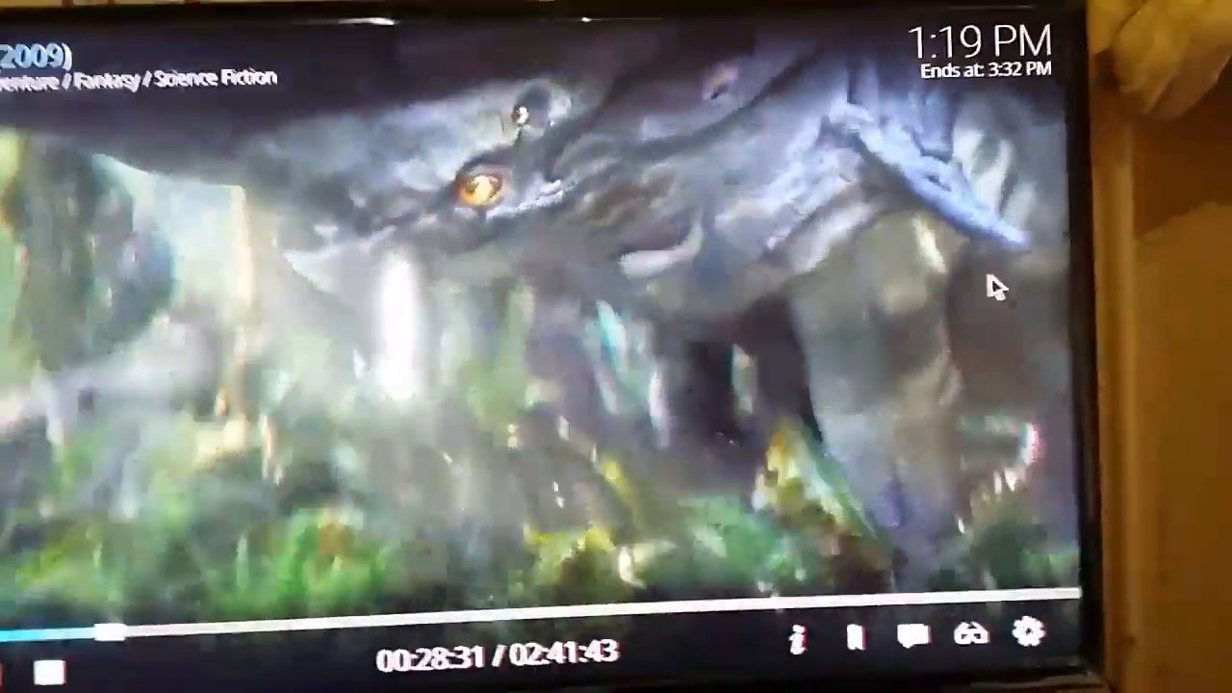